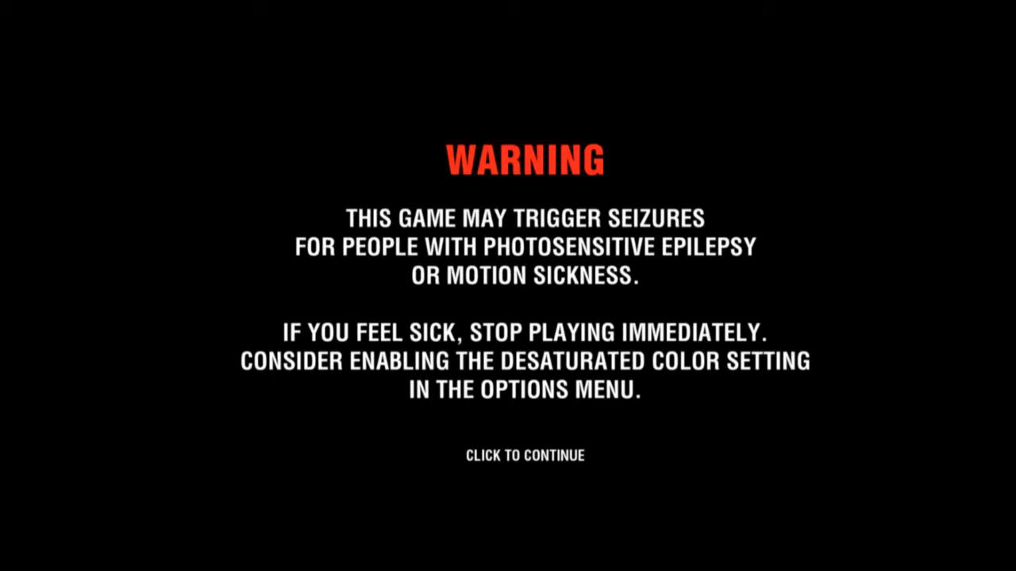
left_click(526, 456)
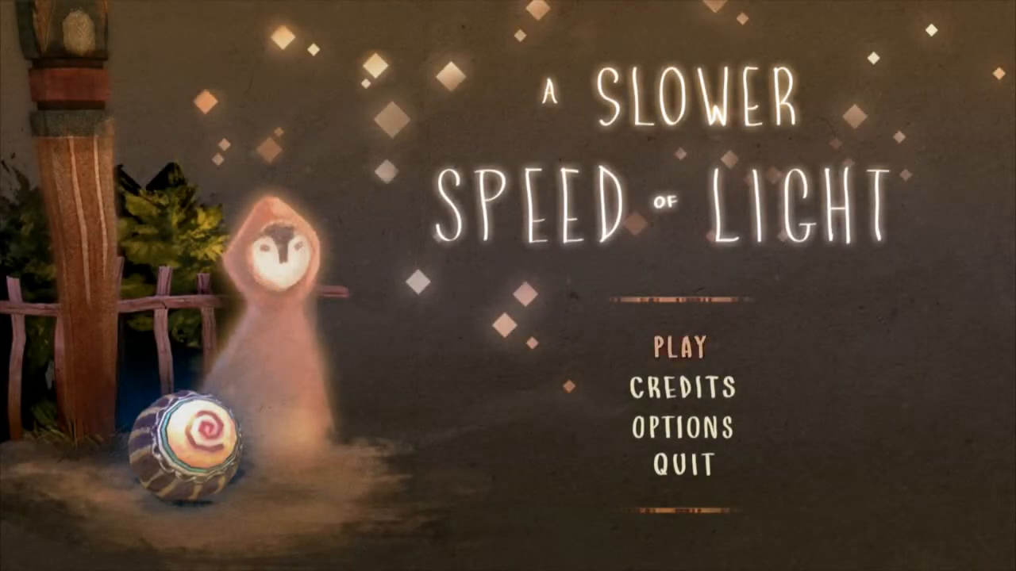
left_click(678, 429)
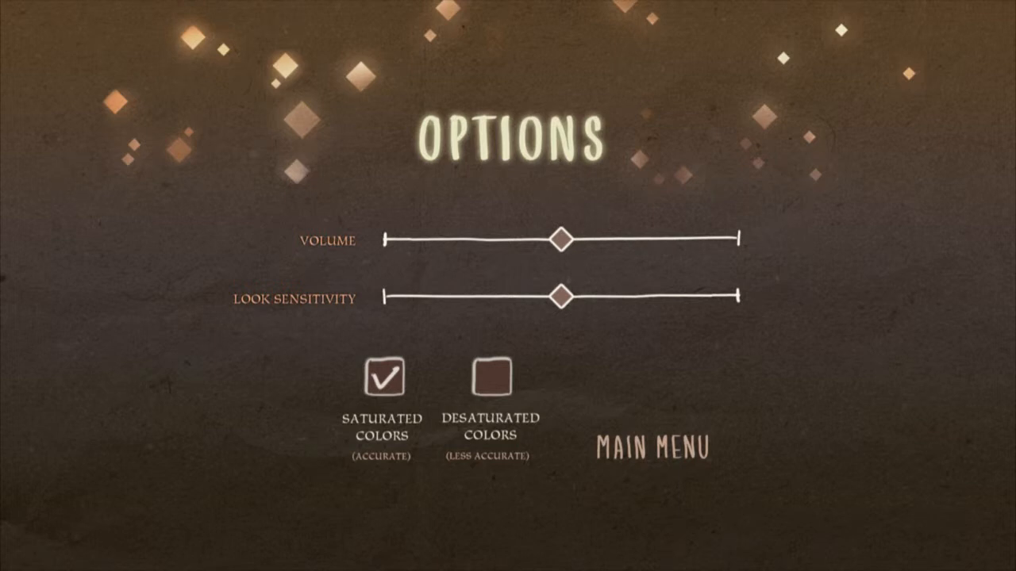
left_click(654, 445)
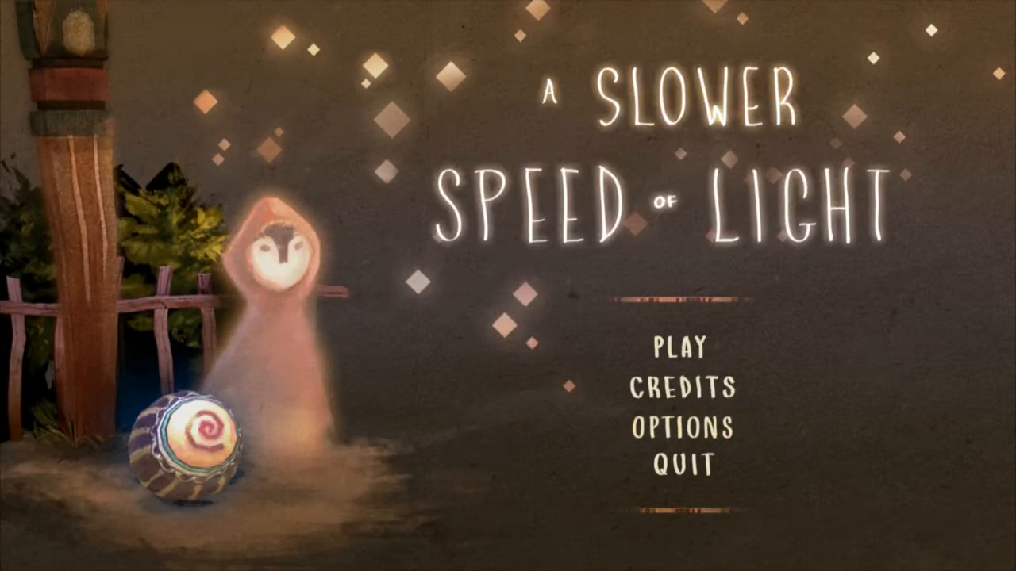
left_click(676, 348)
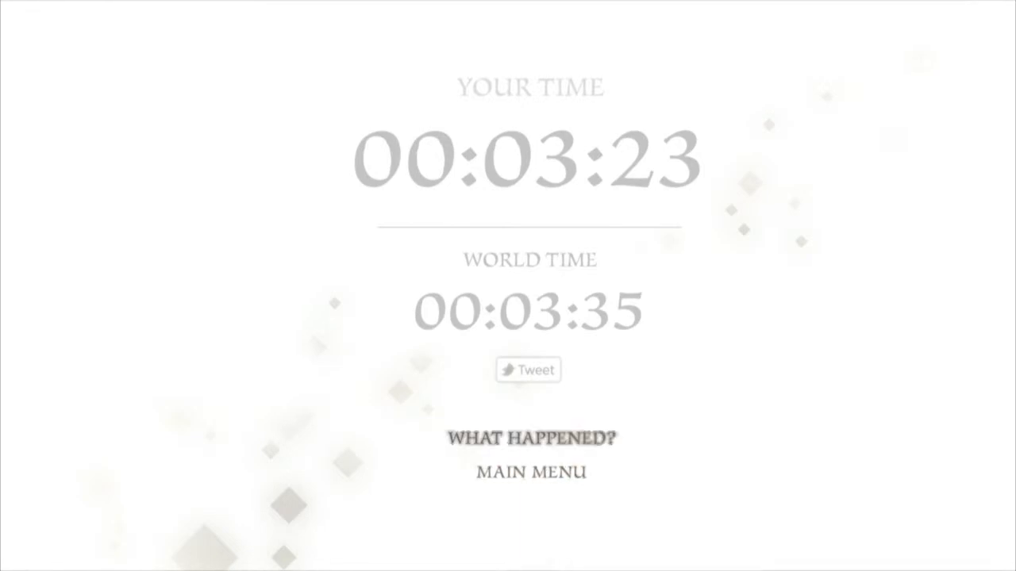
left_click(539, 436)
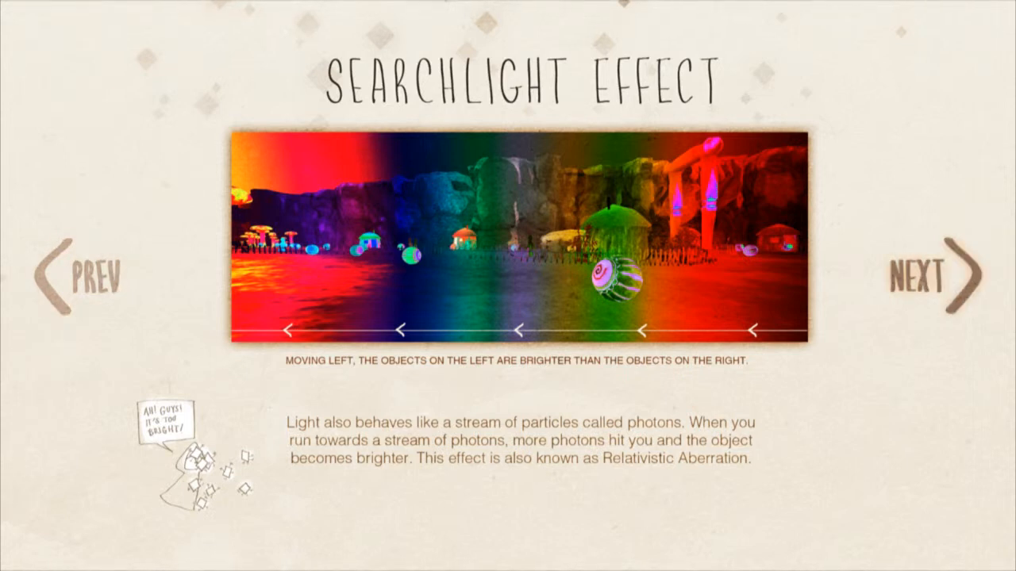
left_click(923, 283)
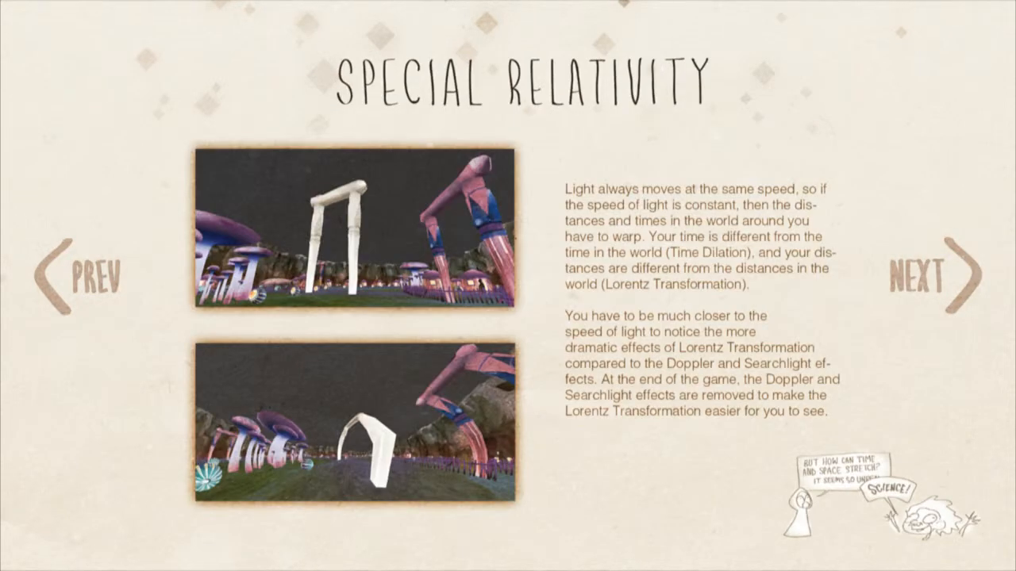